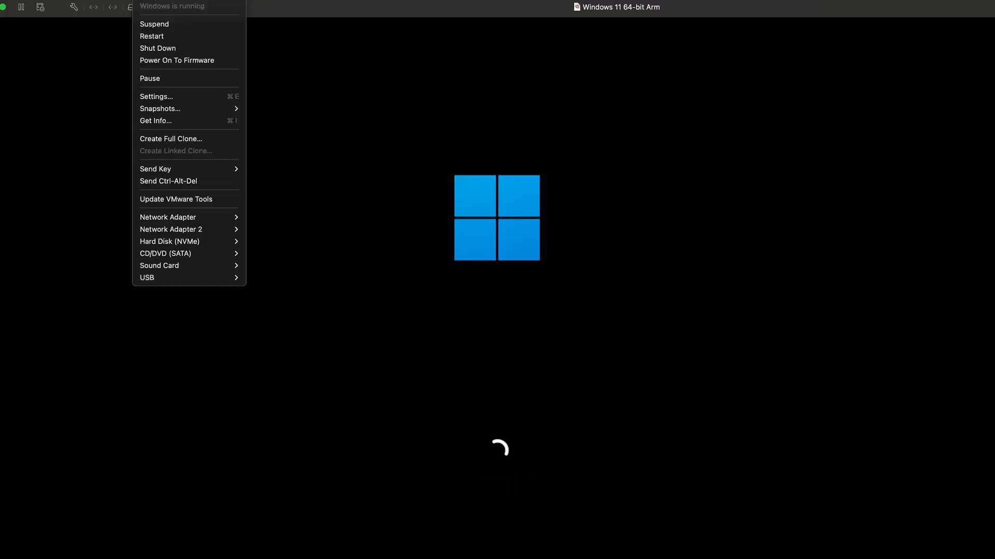
- Restart the Windows 11 virtual machine from VMware Fusion's Virtual Machine menu
{"action": "left_click", "coordinate": [152, 36]}
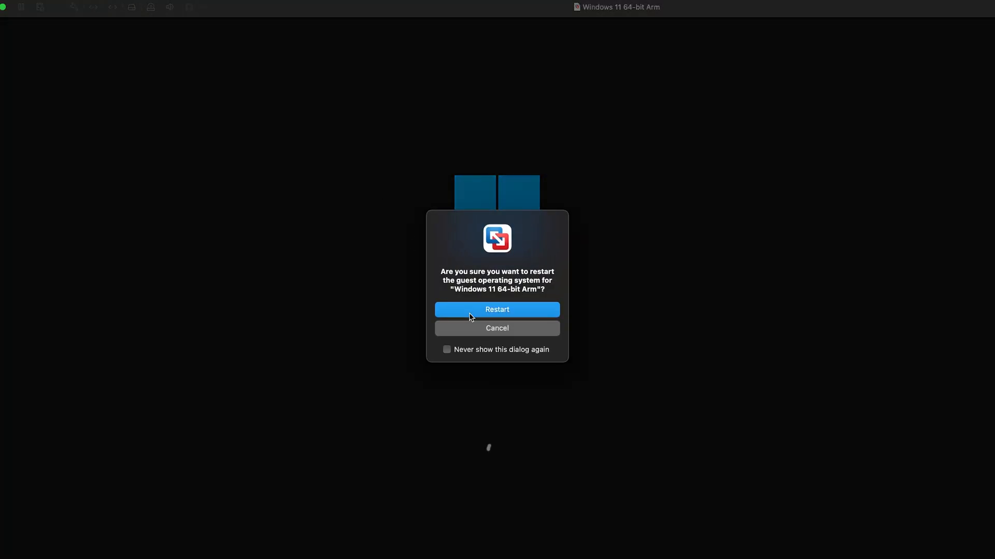
{"action": "left_click", "coordinate": [496, 309]}
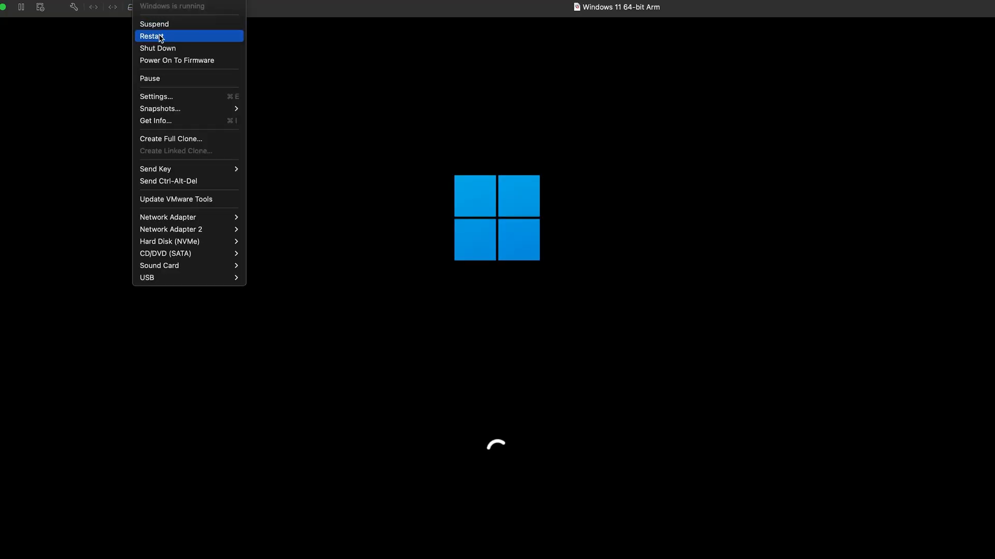
{"action": "left_click", "coordinate": [152, 36]}
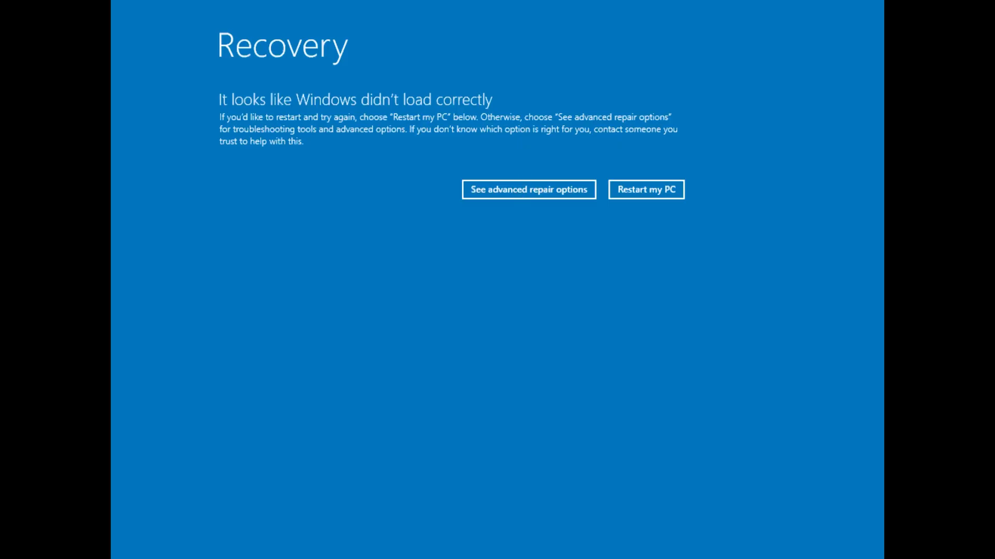
- Open advanced repair options and run Startup Repair on the Windows installation
{"action": "left_click", "coordinate": [528, 190]}
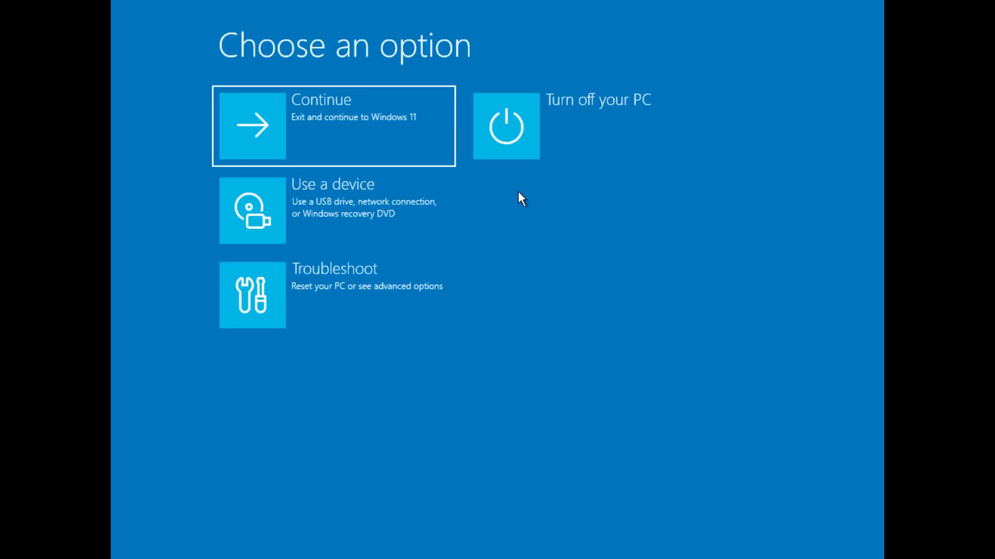
{"action": "mouse_move", "coordinate": [398, 343]}
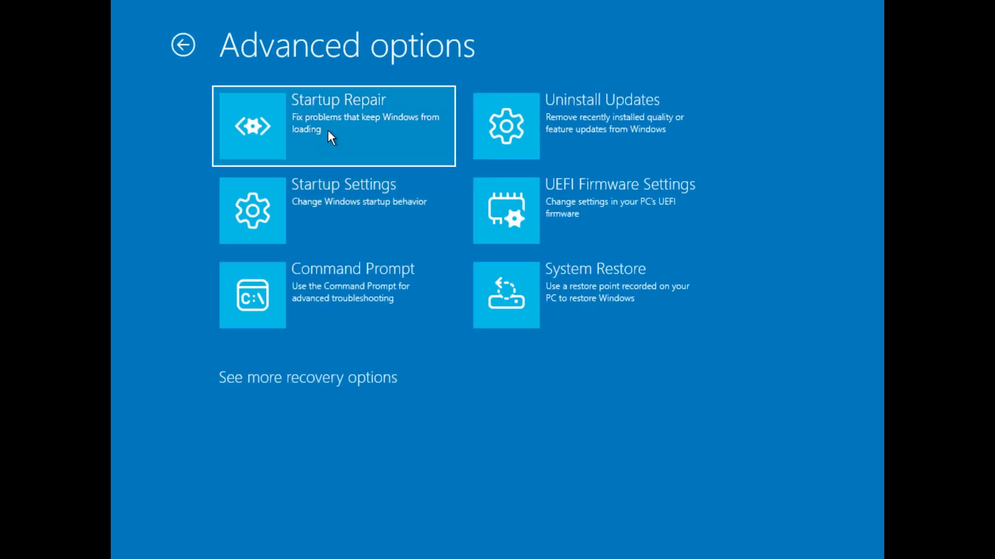
{"action": "mouse_move", "coordinate": [292, 380]}
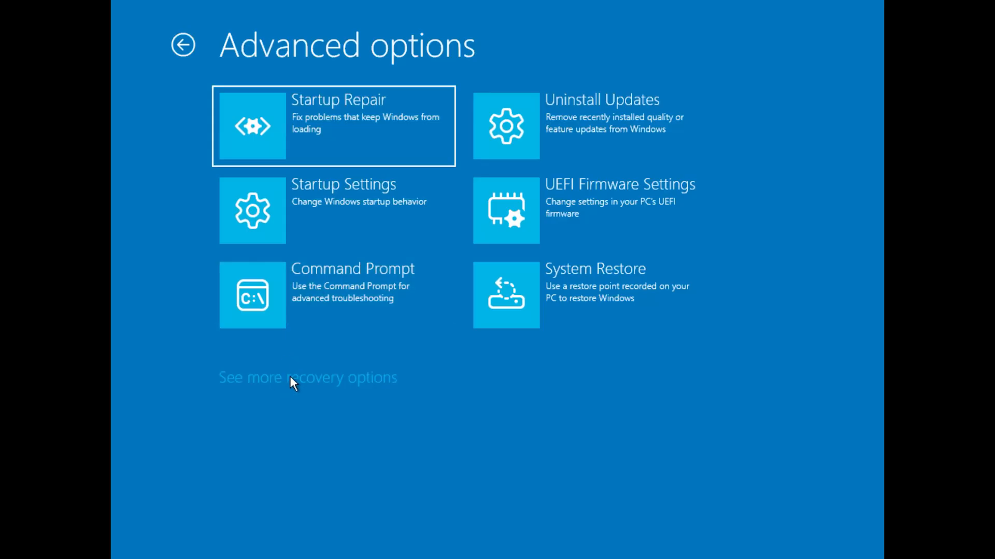
{"action": "mouse_move", "coordinate": [333, 133]}
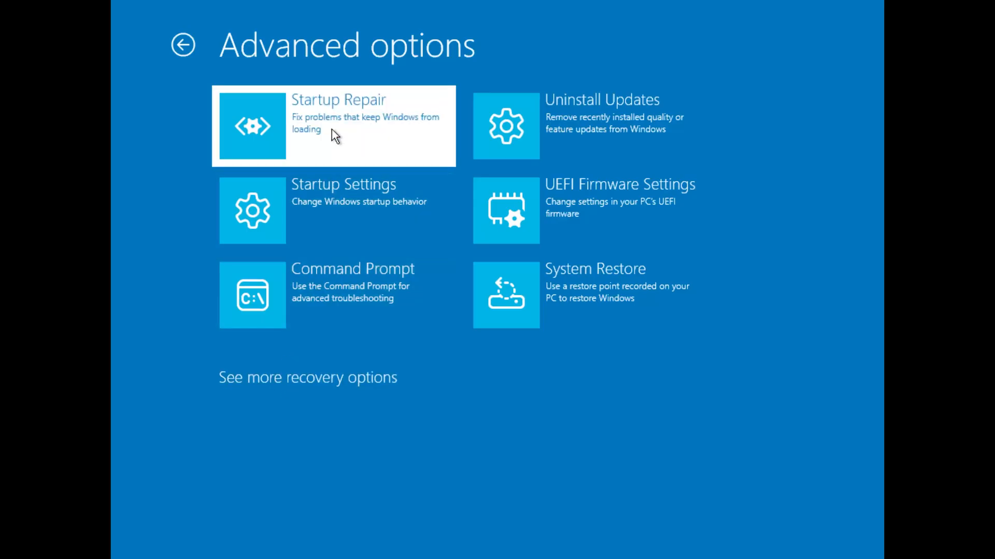
{"action": "left_click", "coordinate": [333, 125]}
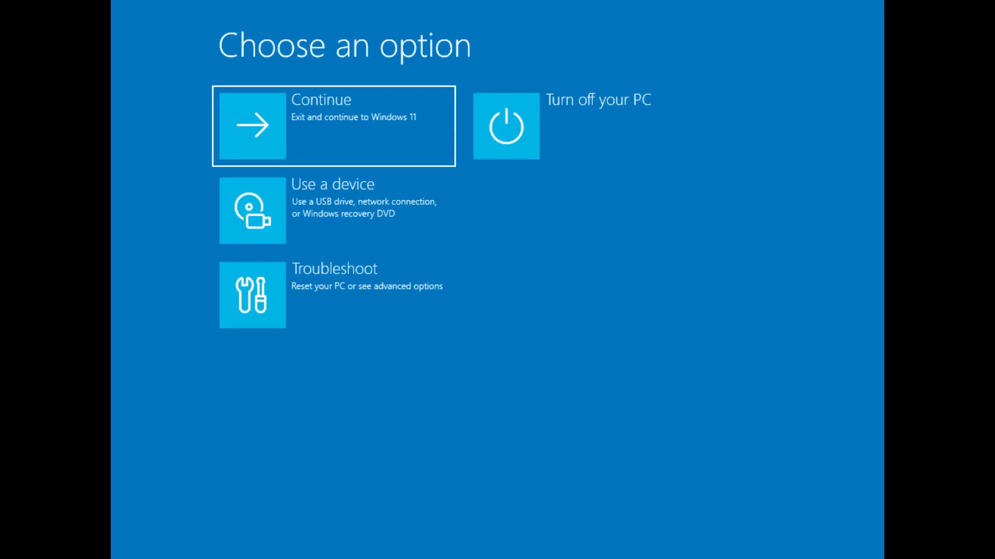
{"action": "mouse_move", "coordinate": [335, 143]}
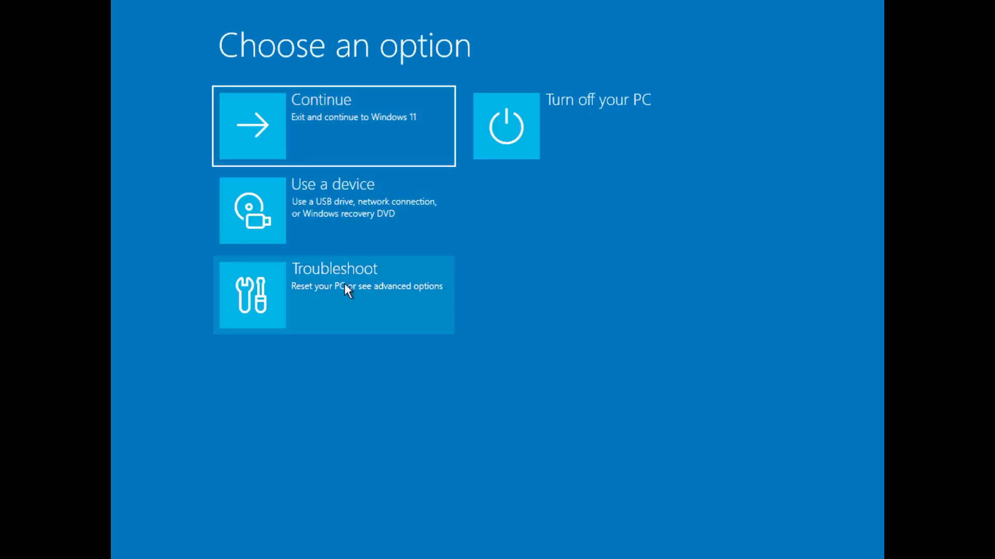
- Go through Troubleshoot and Advanced options to an administrator Command Prompt
{"action": "left_click", "coordinate": [333, 295]}
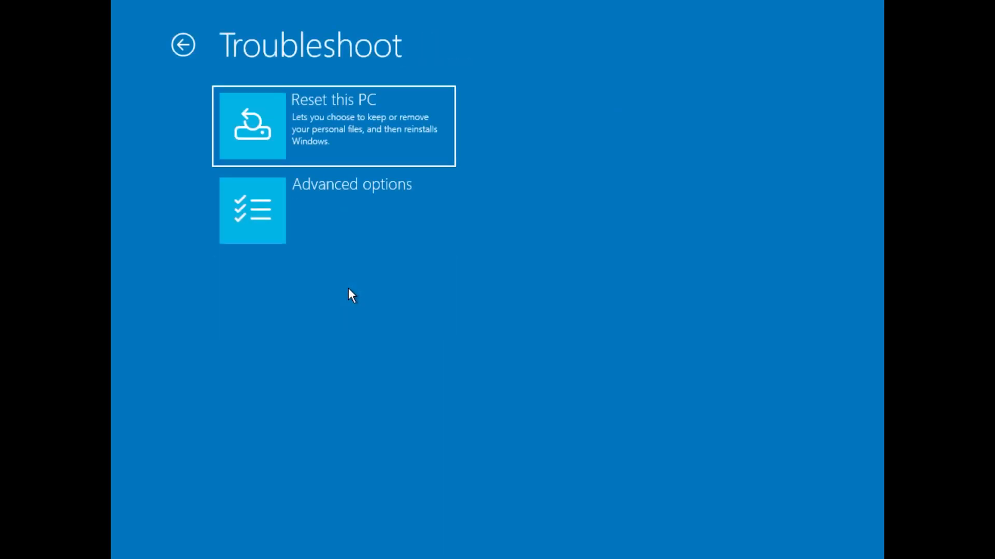
{"action": "left_click", "coordinate": [252, 210]}
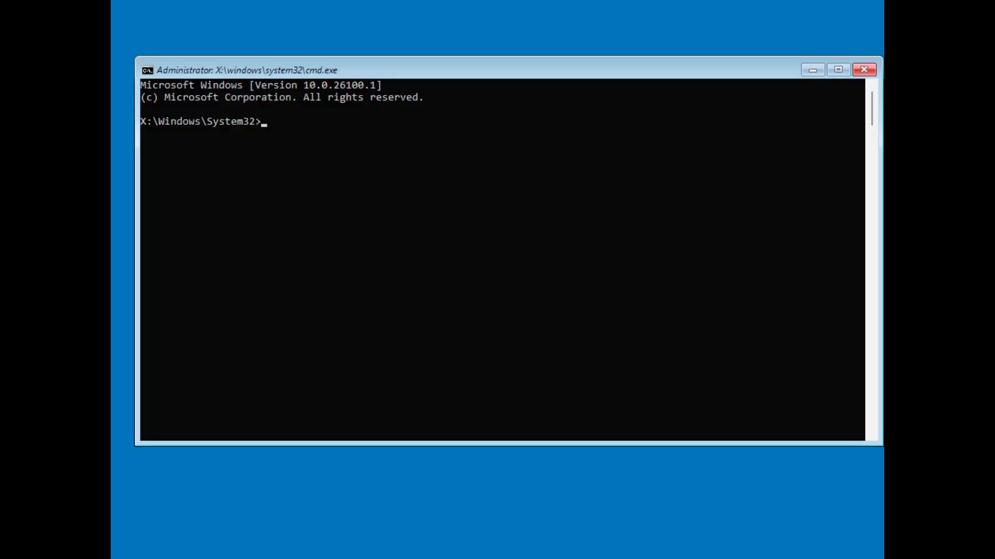
- Change to \windows\system32\config and copy all hive files (*.*) into the backup folder
{"action": "type", "text": "cd \\w"}
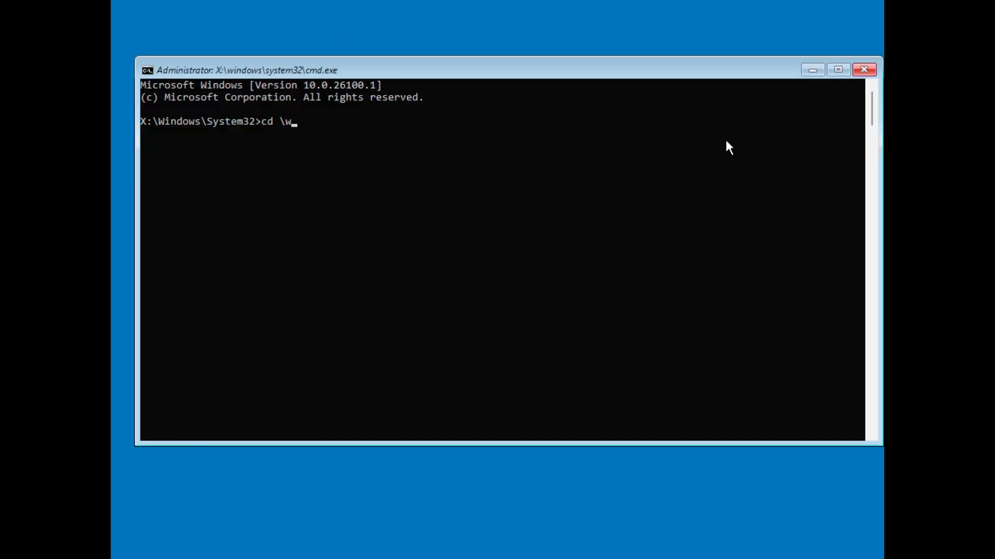
{"action": "type", "text": "indows"}
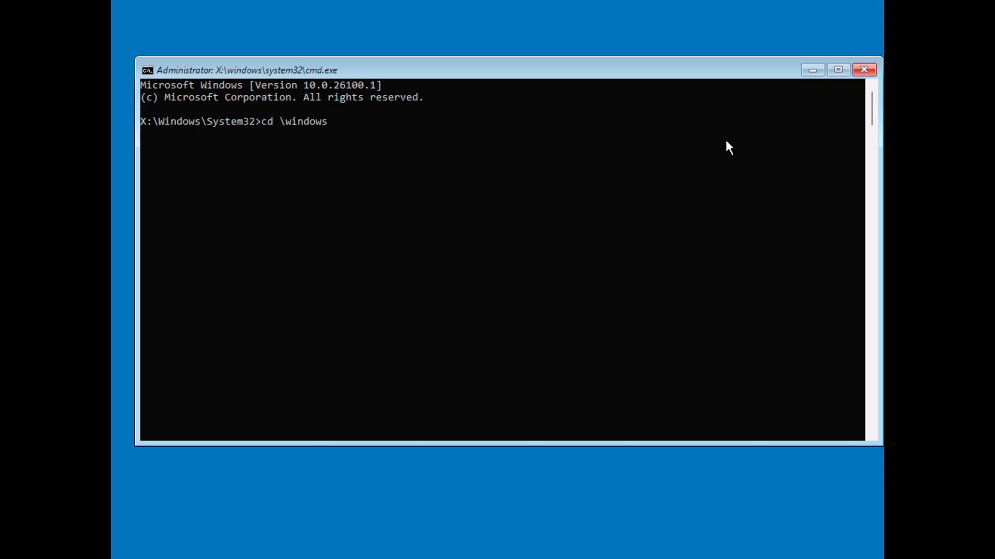
{"action": "type", "text": "\\system"}
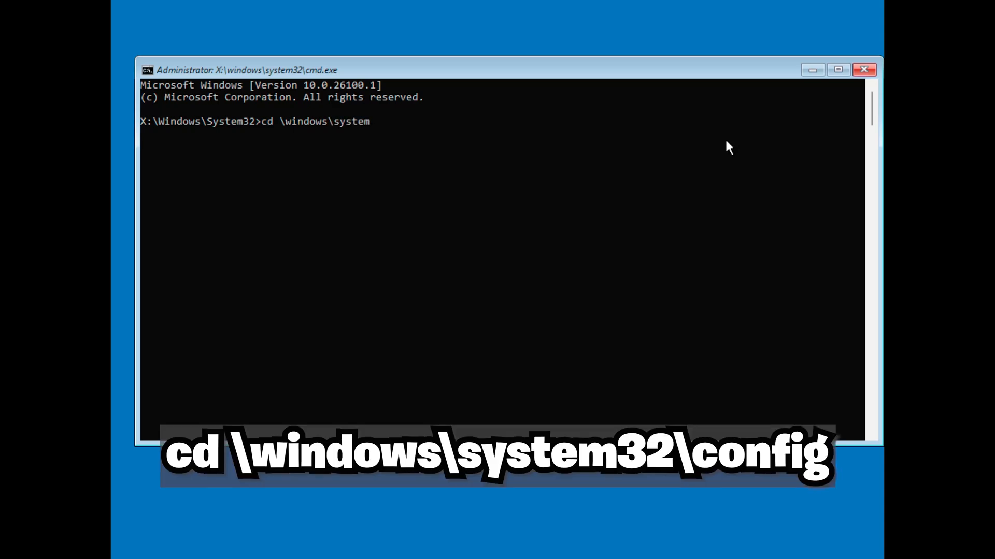
{"action": "type", "text": "32\\config"}
{"action": "type", "text": "copy"}
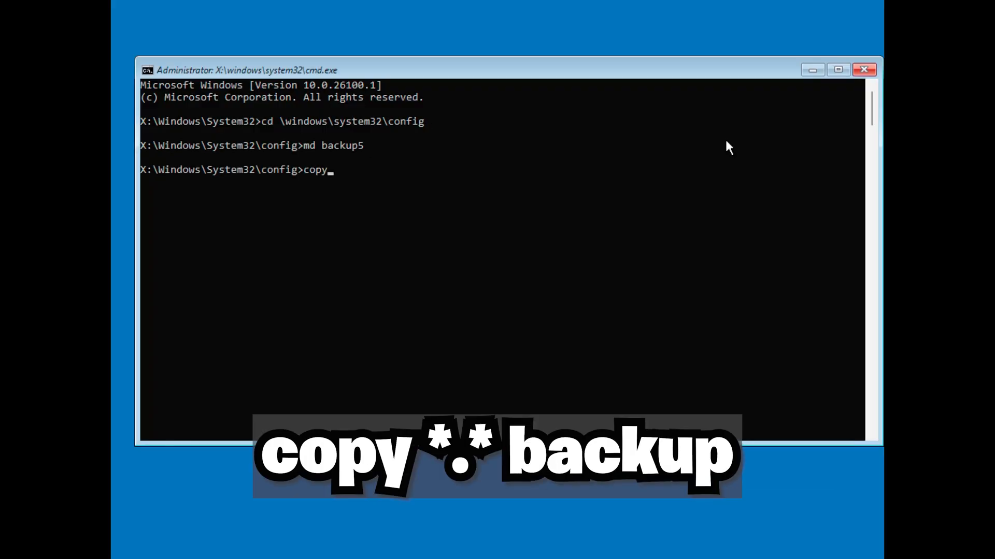
{"action": "type", "text": "*.* backup"}
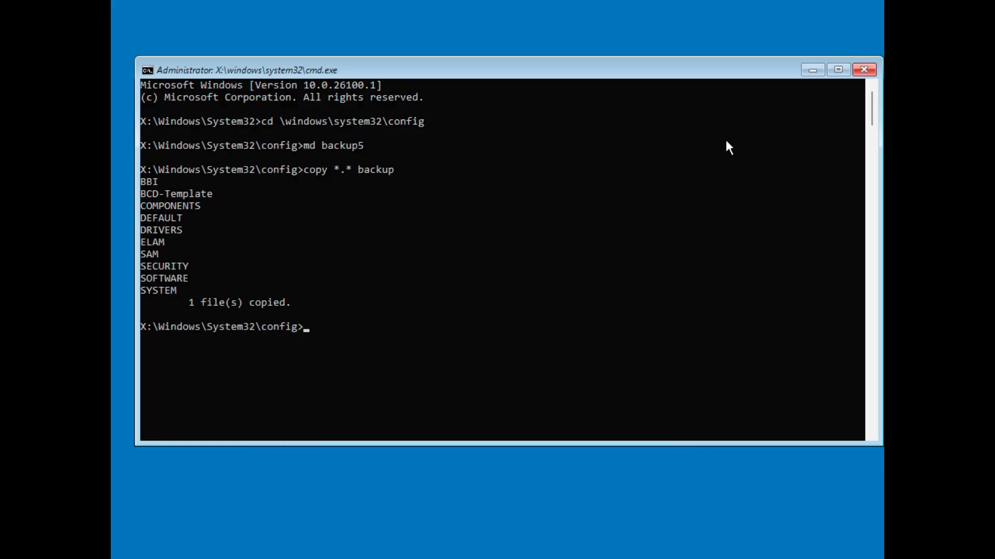
- Enter the regback folder and copy its hives back up into config (..)
{"action": "type", "text": "cd re"}
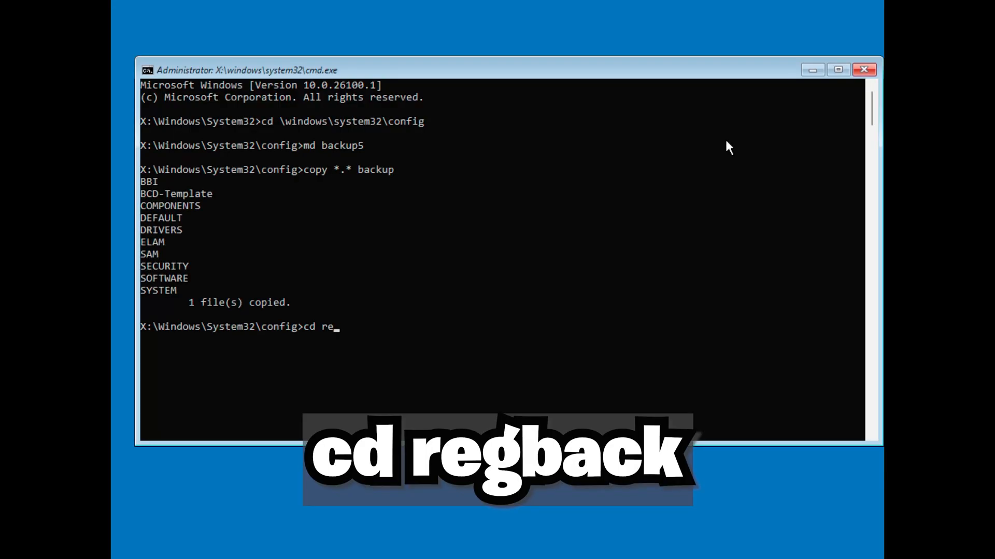
{"action": "type", "text": "gback"}
{"action": "type", "text": "copy *.*"}
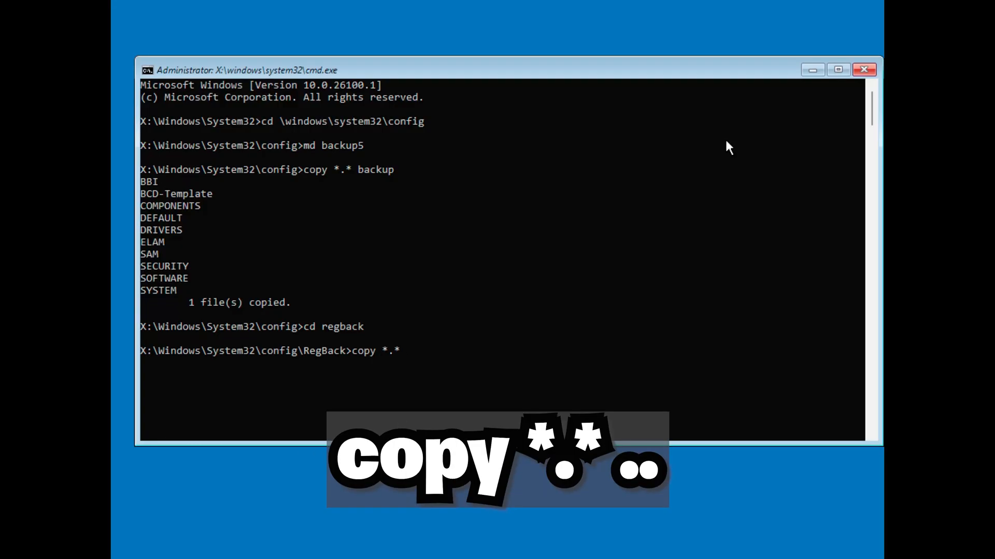
{"action": "type", "text": ".."}
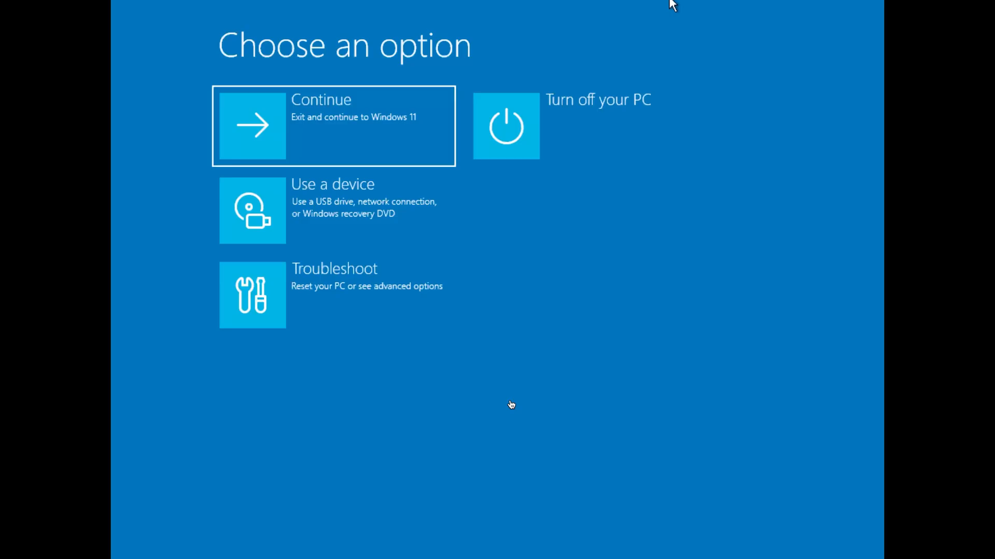
{"action": "mouse_move", "coordinate": [365, 118]}
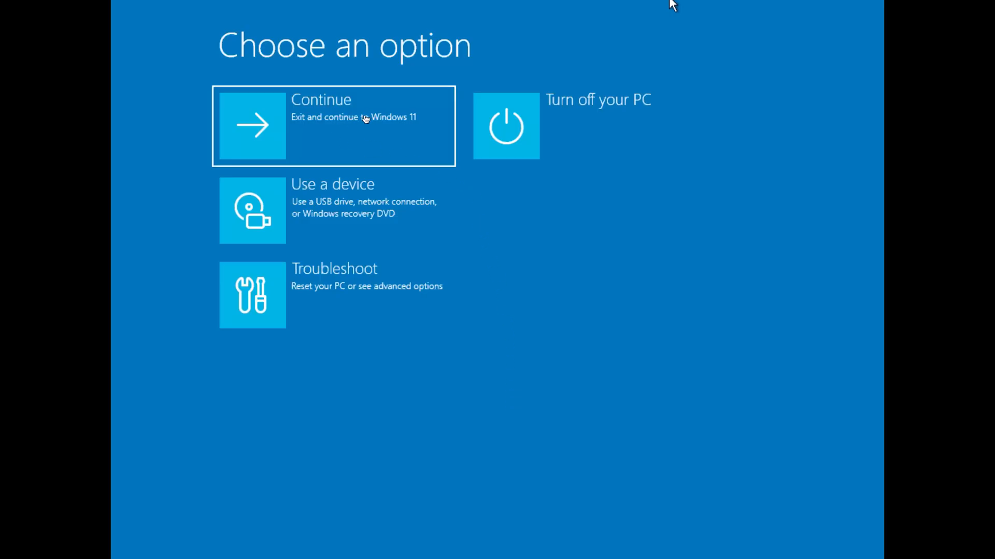
{"action": "mouse_move", "coordinate": [375, 125]}
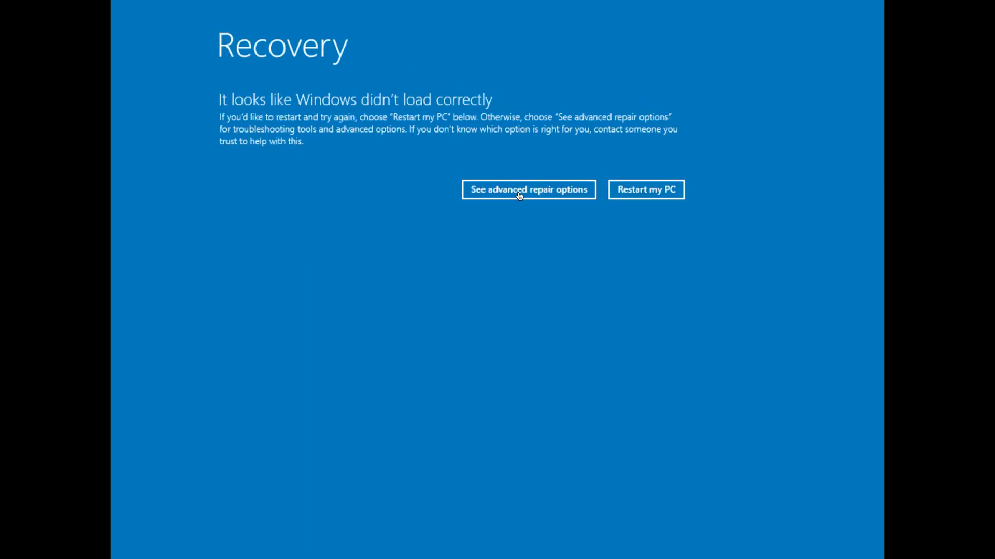
- Restart via Startup Settings and choose option 4 to boot into Safe Mode
{"action": "left_click", "coordinate": [527, 189]}
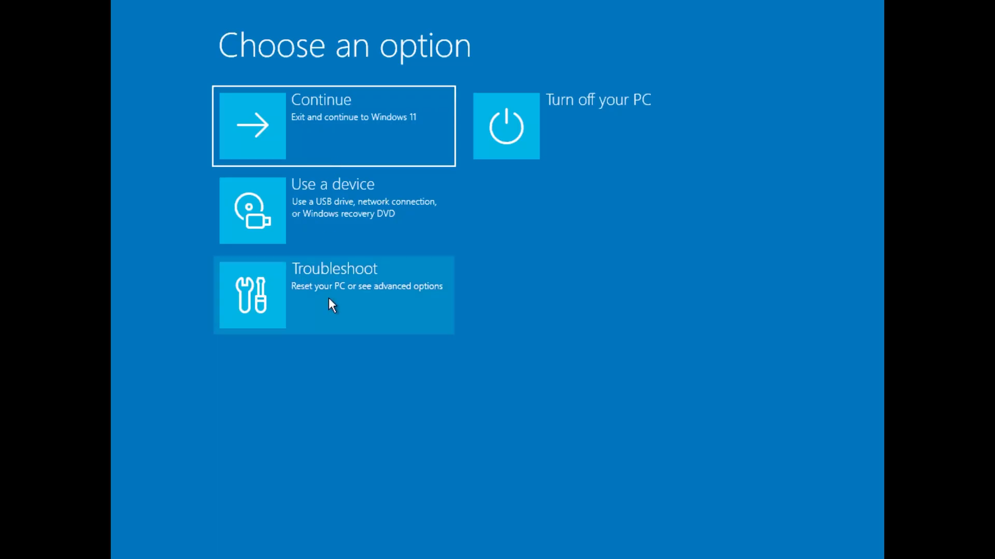
{"action": "left_click", "coordinate": [333, 294]}
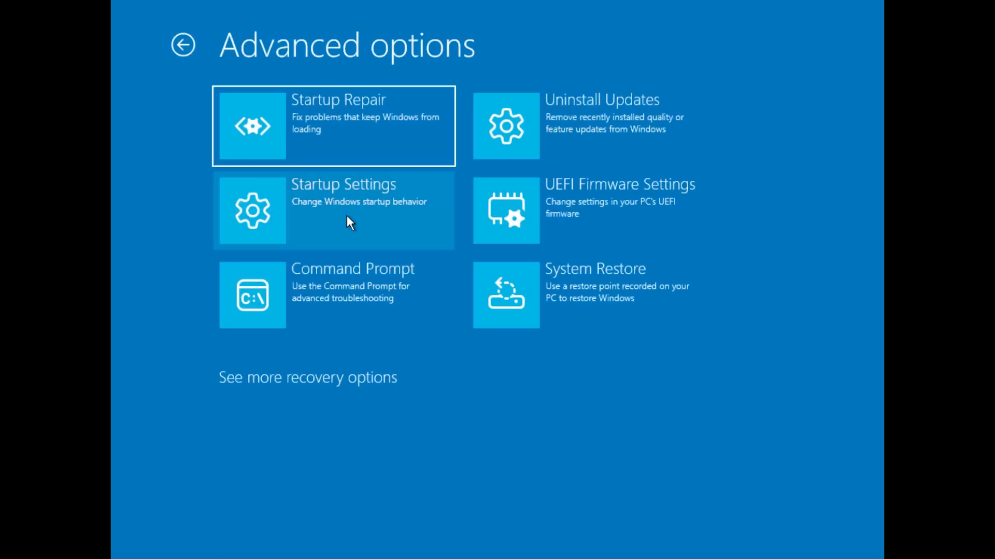
{"action": "left_click", "coordinate": [333, 209]}
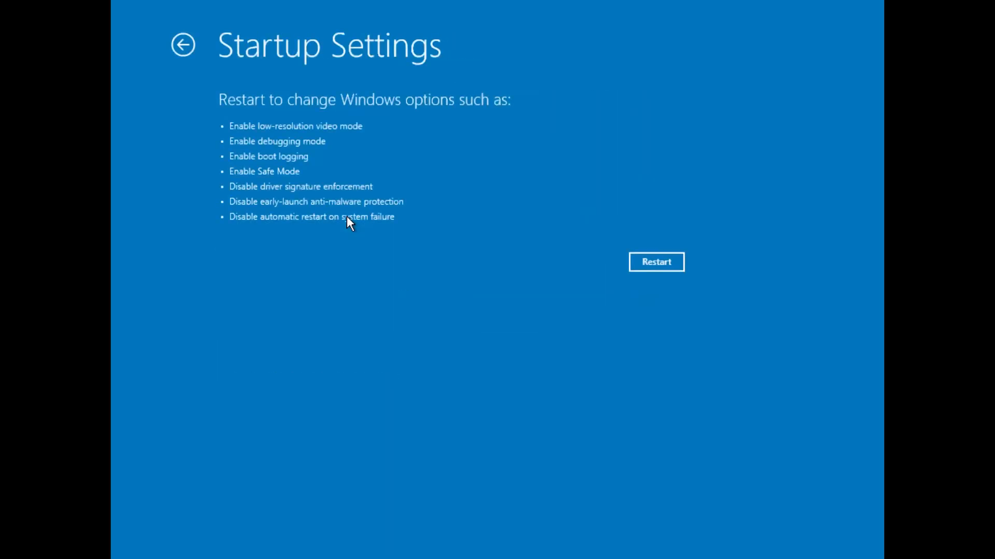
{"action": "left_click", "coordinate": [655, 262]}
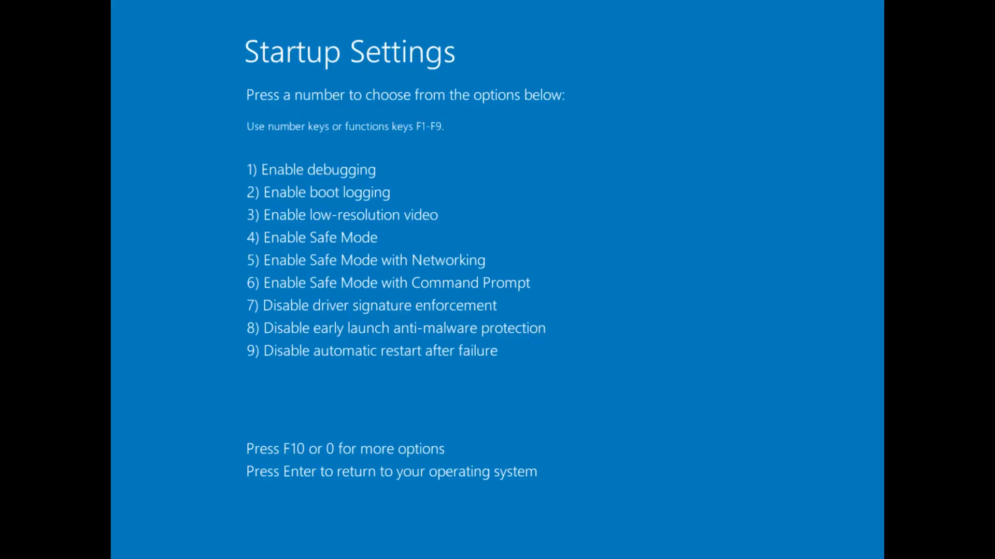
{"action": "key", "text": "4"}
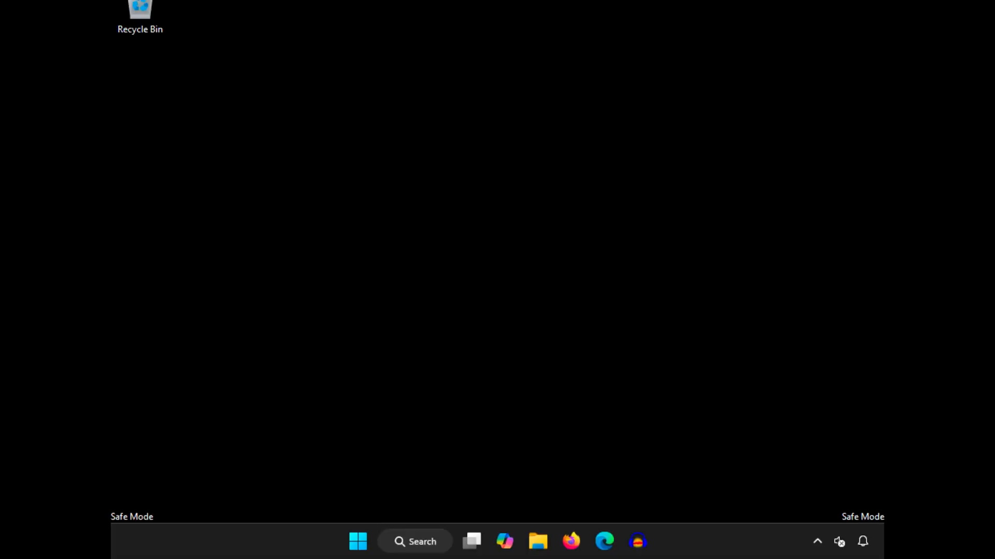
- Restart Windows from the Start menu's Power options to leave Safe Mode
{"action": "left_click", "coordinate": [357, 542]}
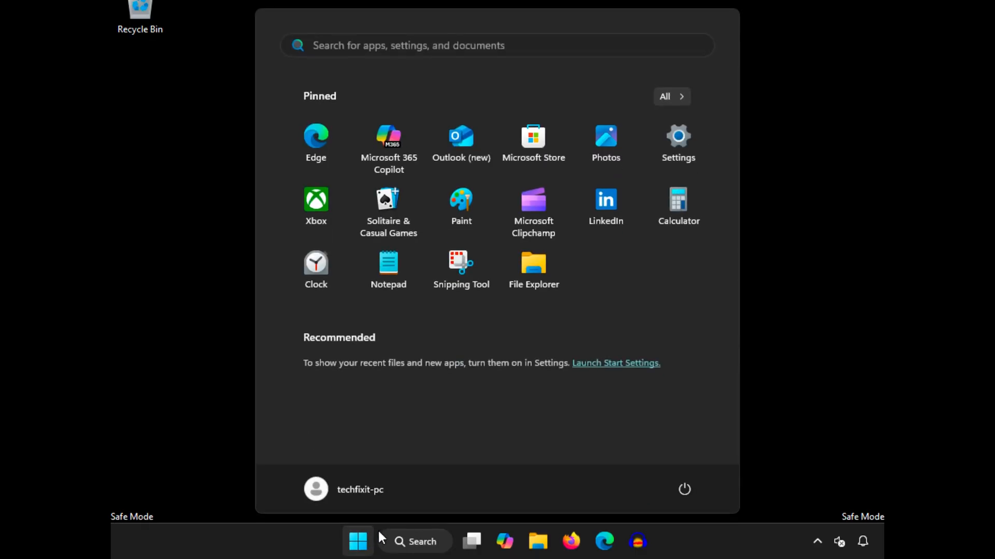
{"action": "left_click", "coordinate": [684, 489]}
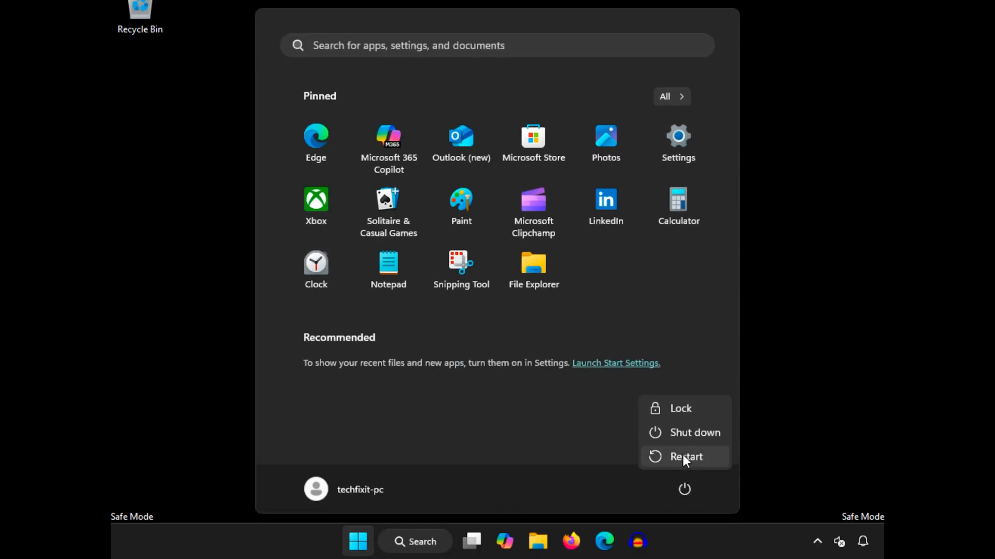
{"action": "left_click", "coordinate": [684, 457]}
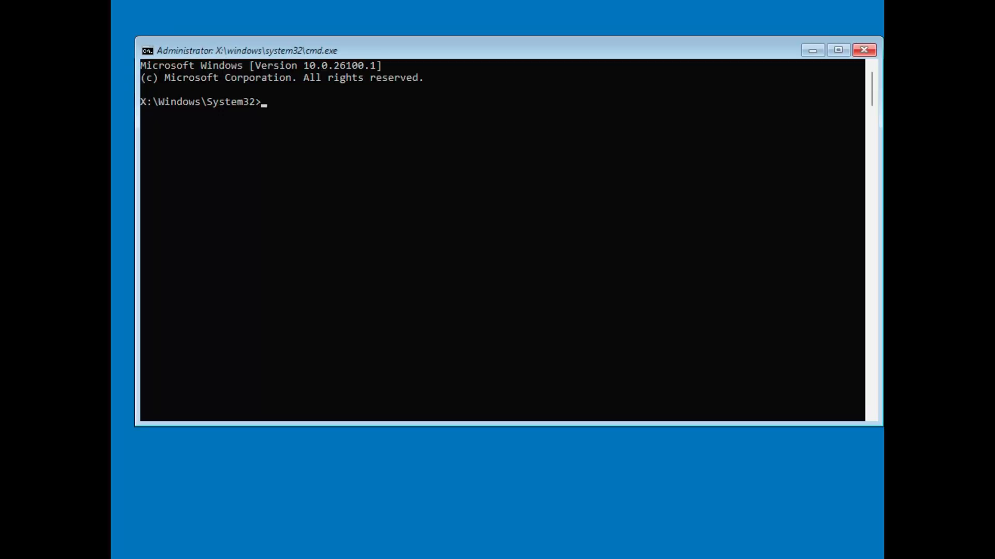
- Enter the command 'chkdsk /f /r C:' at the System32 prompt
{"action": "type", "text": "chkdsk /f /r C"}
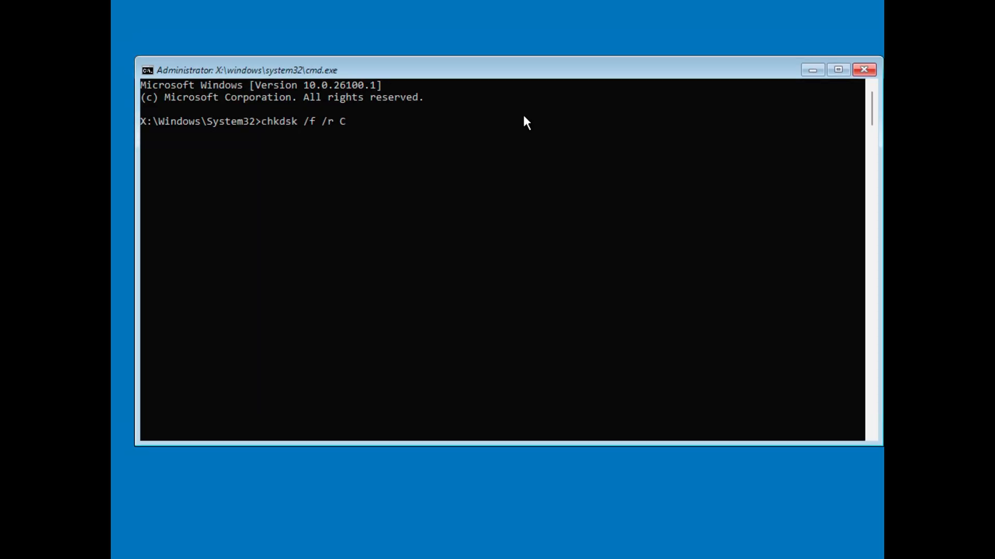
{"action": "type", "text": ":"}
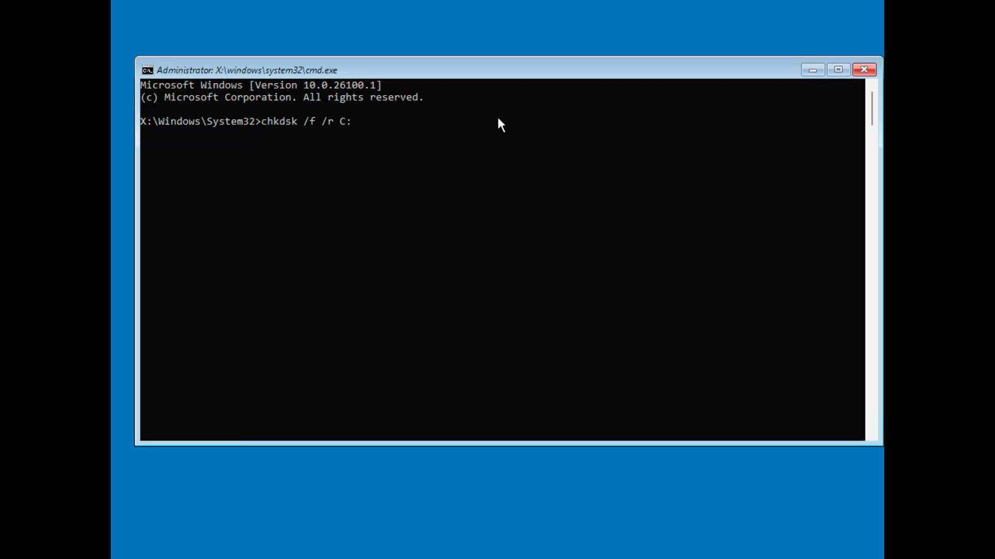